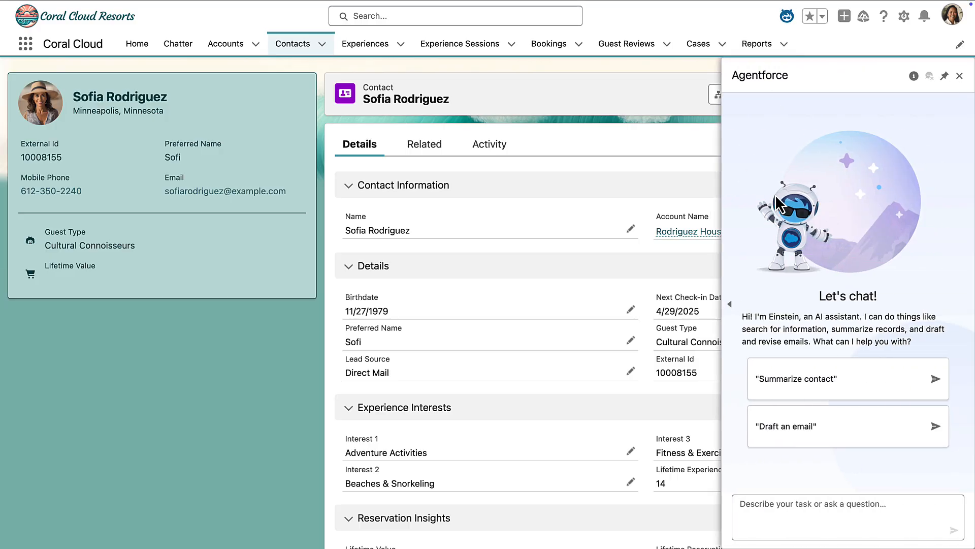
mouse_move(782, 504)
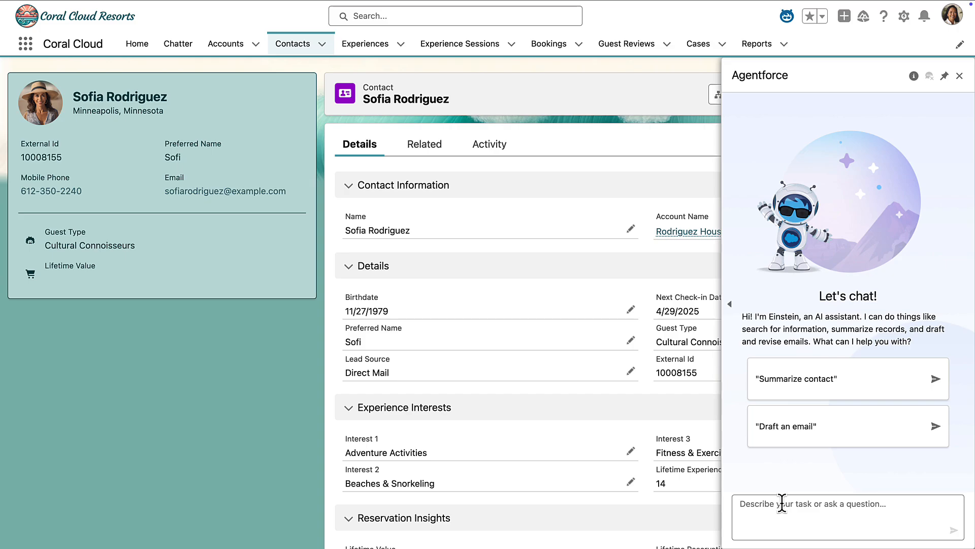
Ask the agent 'What is this contact interested in?' and bring up the preview conditions for editing
text(What is th)
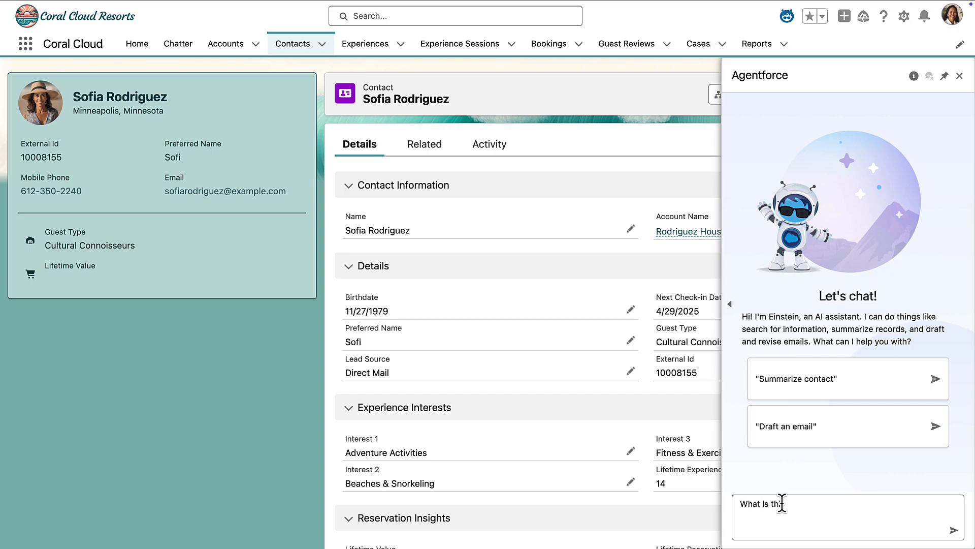
text(contact interested)
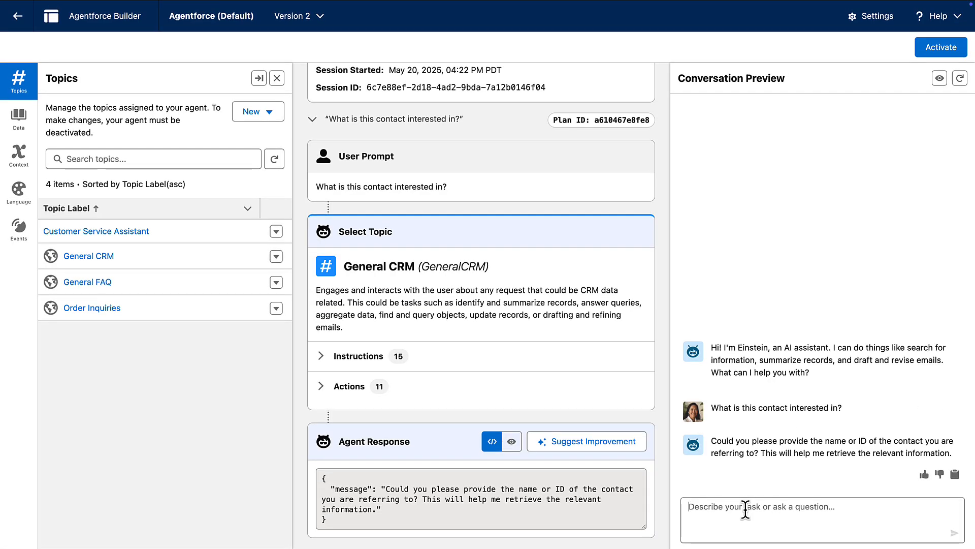
mouse_move(948, 99)
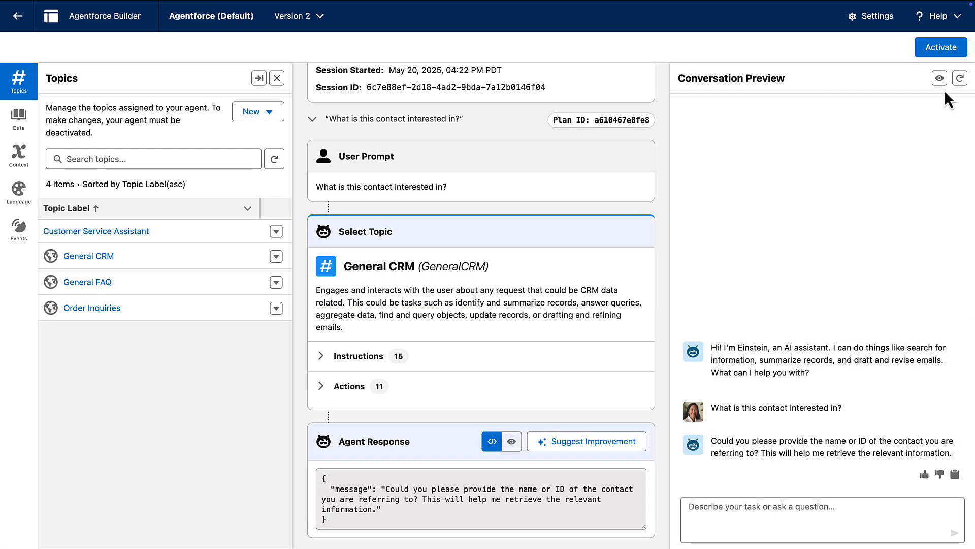
click(939, 78)
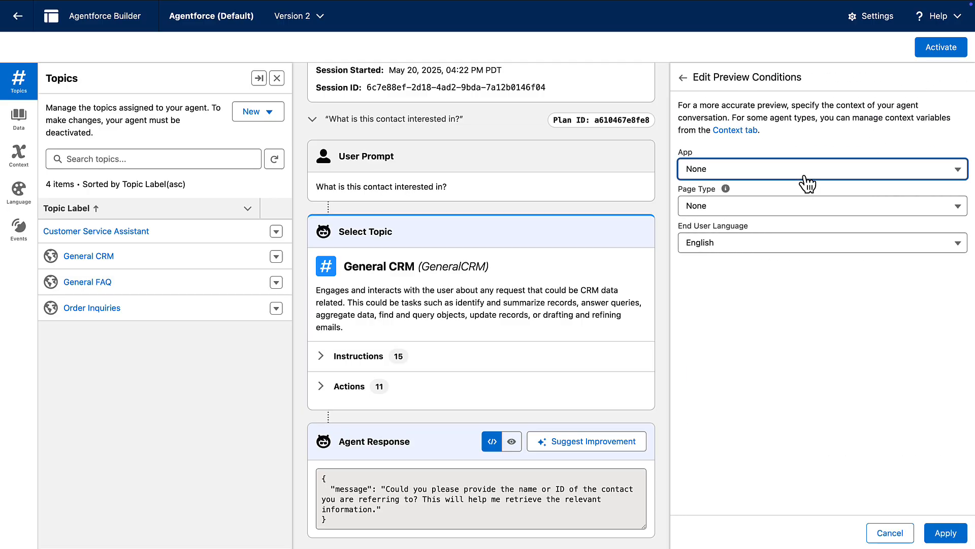
Apply preview conditions: Coral Cloud app, Record Page type, Contact record for Sofia
click(821, 169)
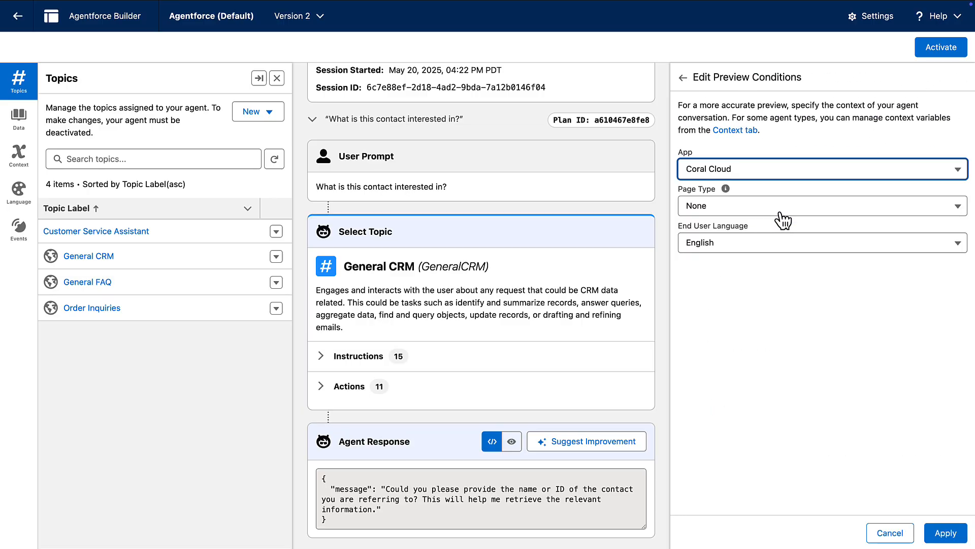
click(820, 205)
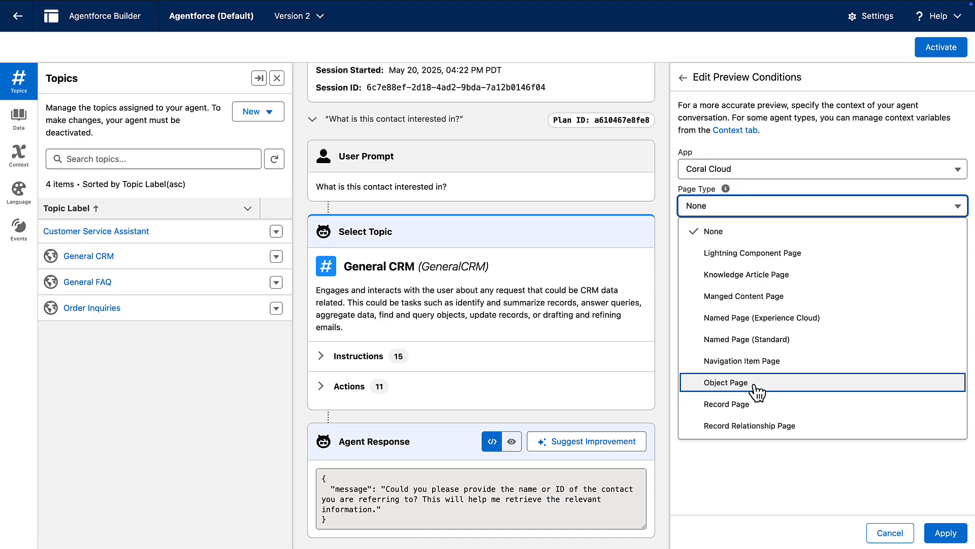
click(724, 382)
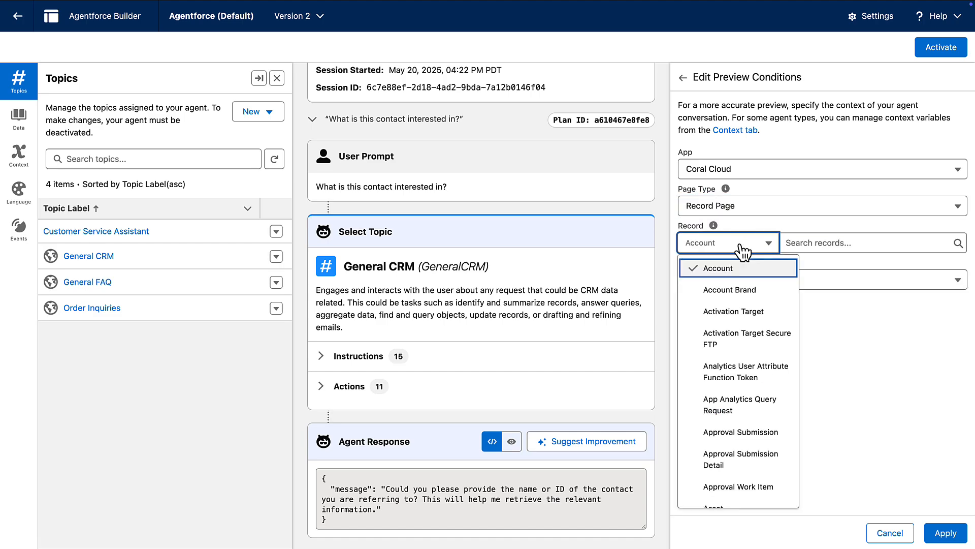
scroll(down, 3)
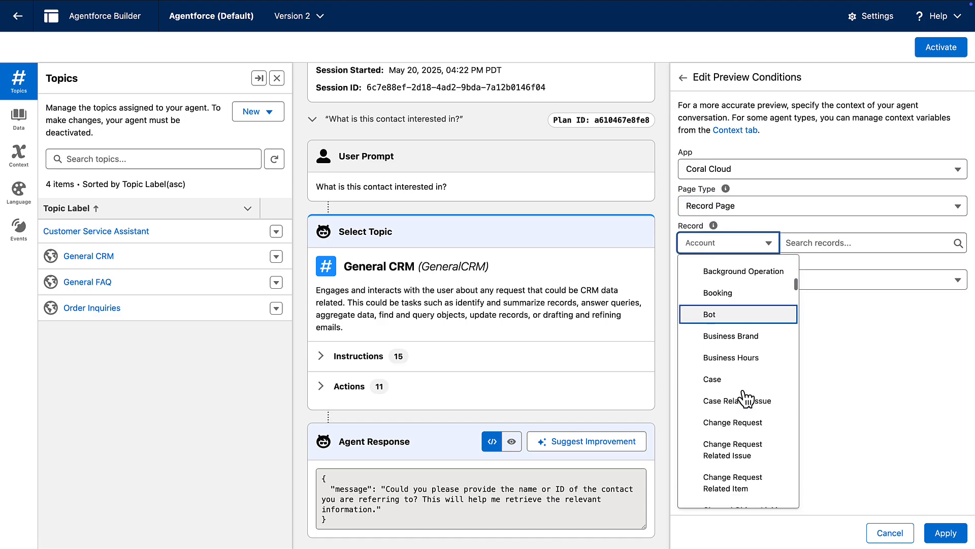
click(699, 242)
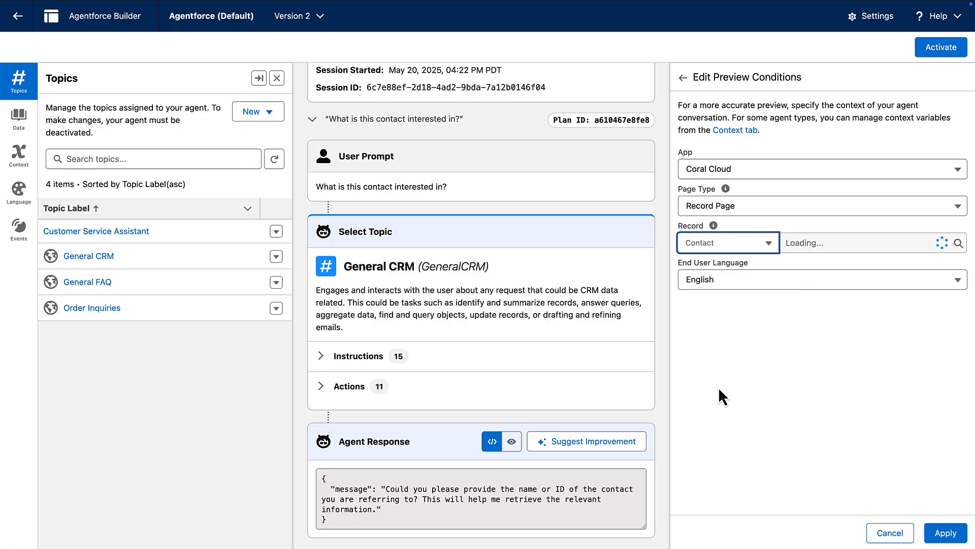
text(Sofia Rodriguez)
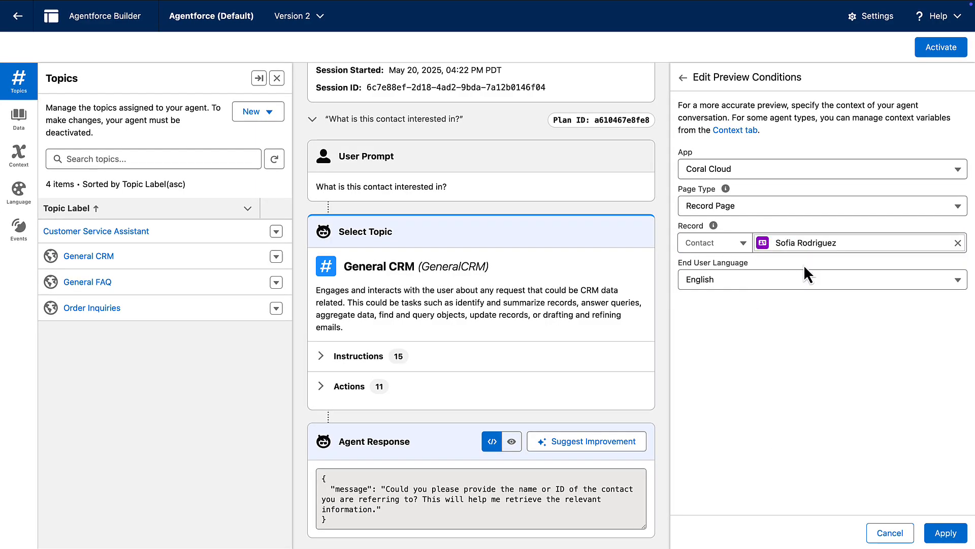
click(944, 532)
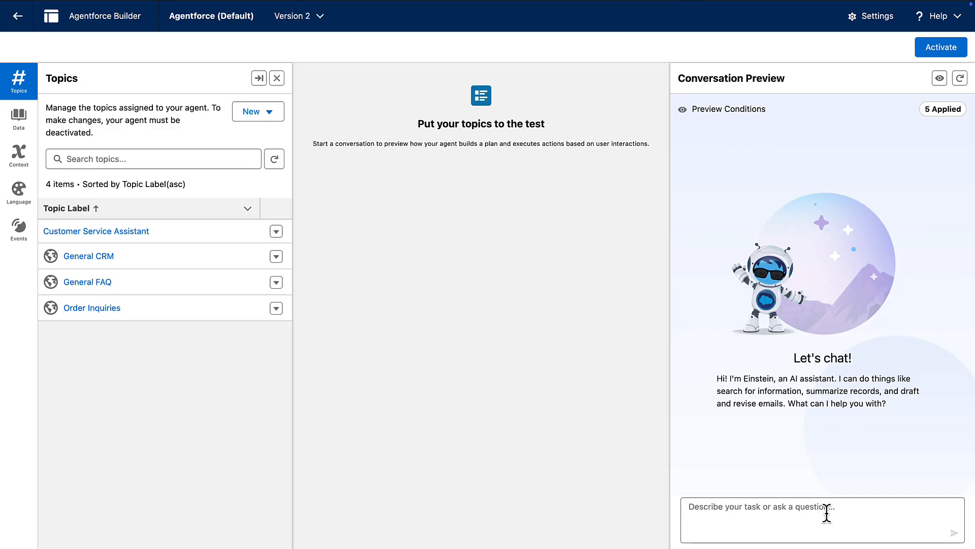
mouse_move(789, 245)
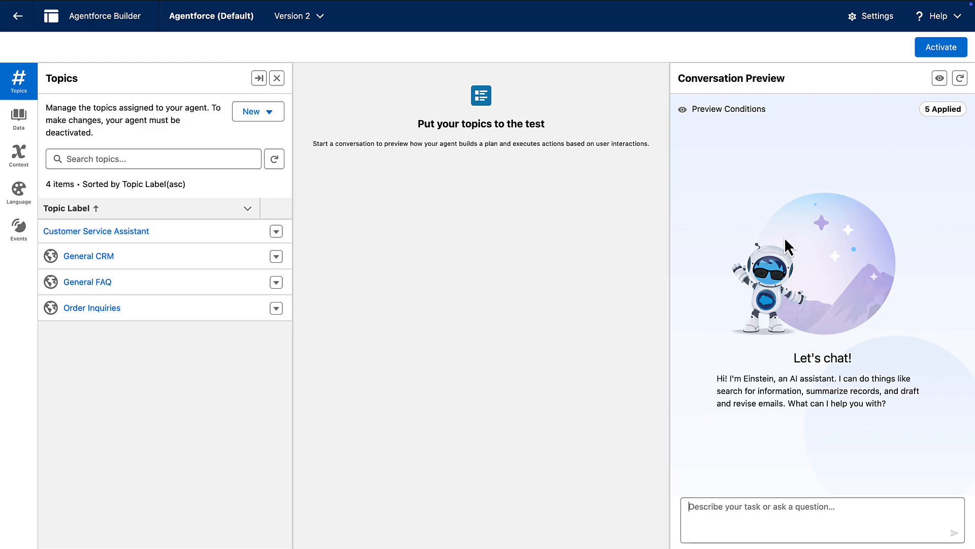
Ask the agent what this contact is interested in and to summarize the contact
text(What is this)
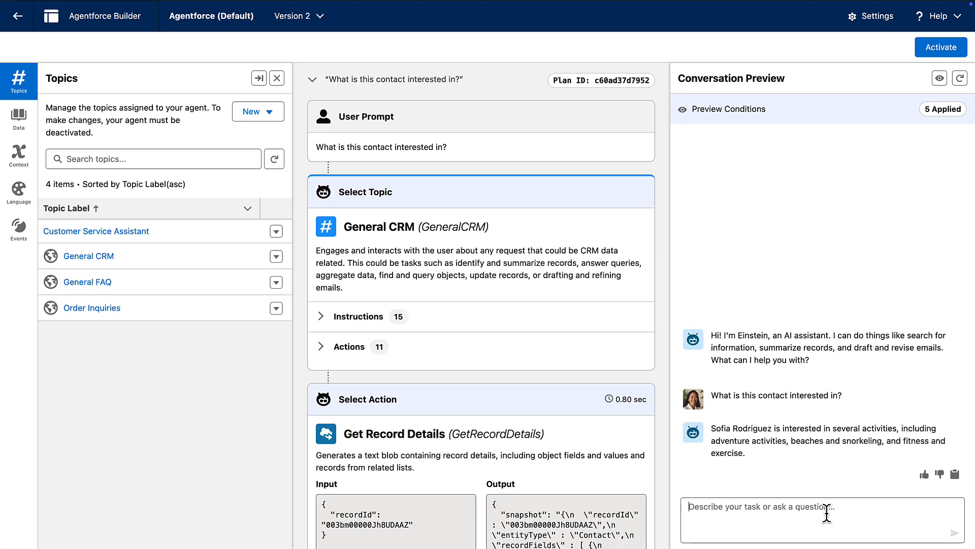
text(Summarize this con)
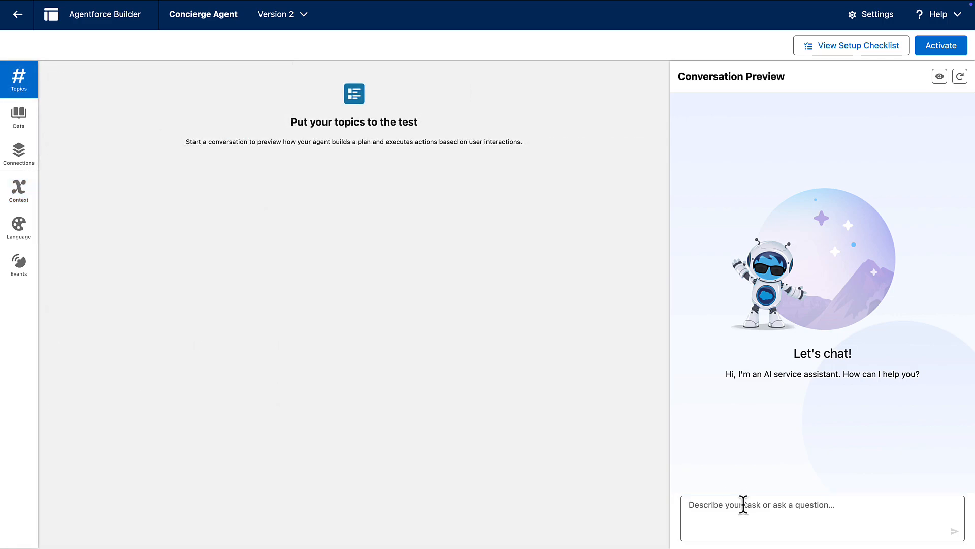
Ask the Concierge Agent whether it can recommend a personalized experience
text(Can you)
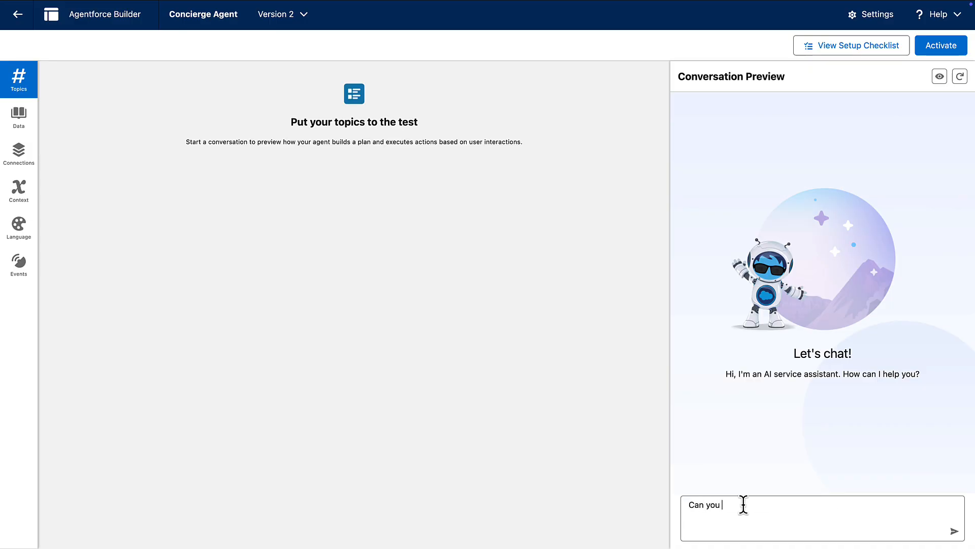
text(recommend a personaliz)
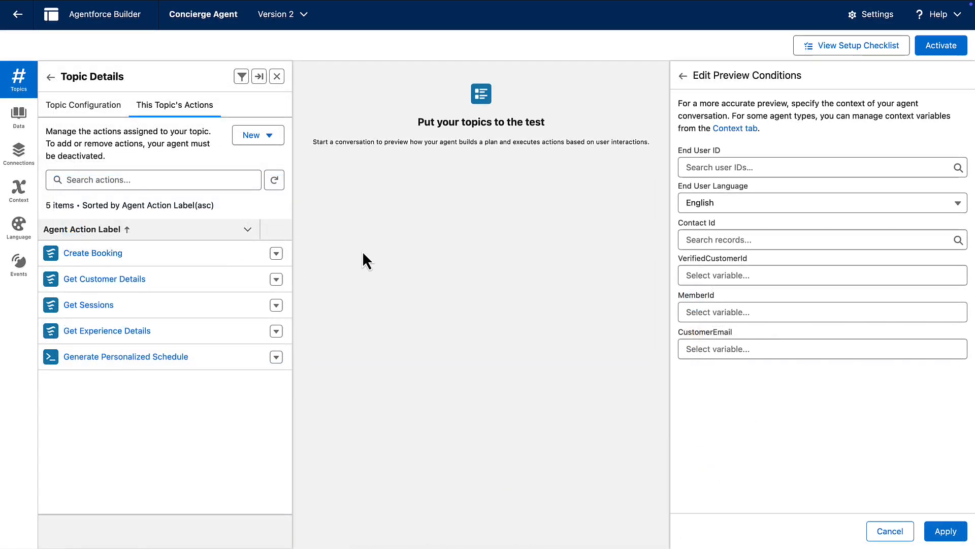
text(10008155)
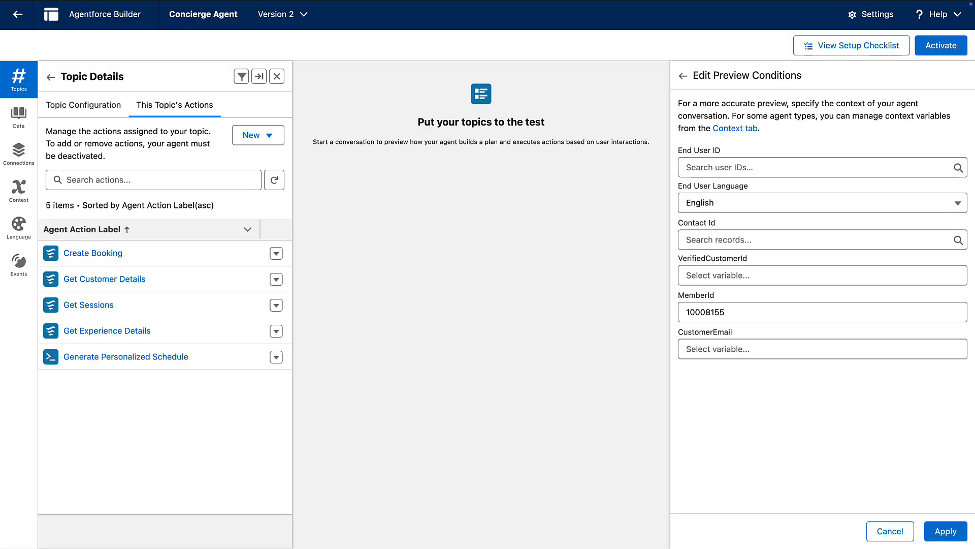
click(821, 312)
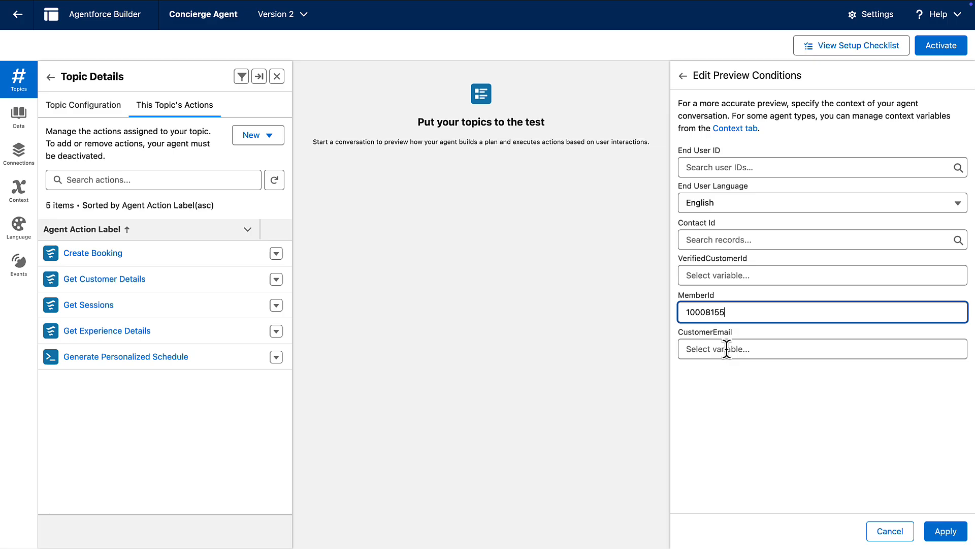
click(821, 349)
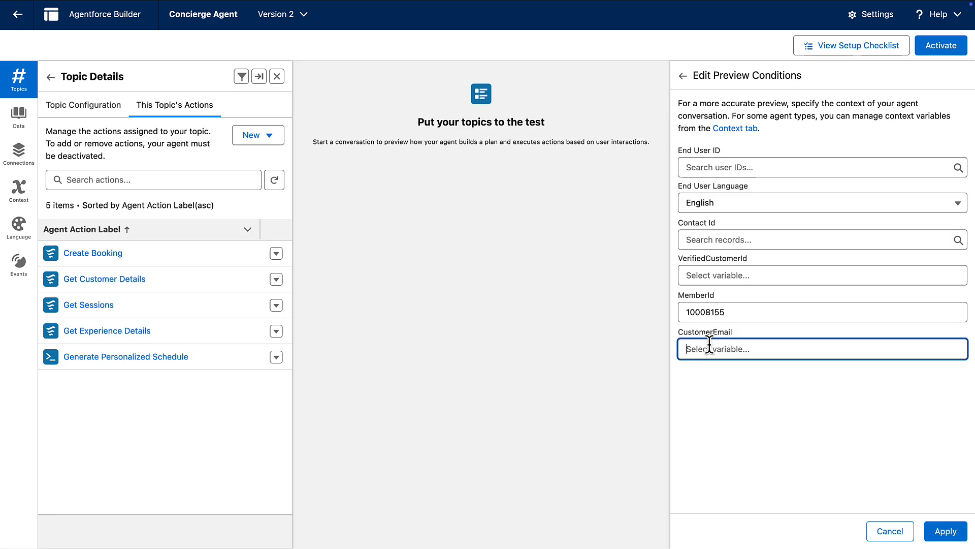
text(sofia.rodriguez@example.com)
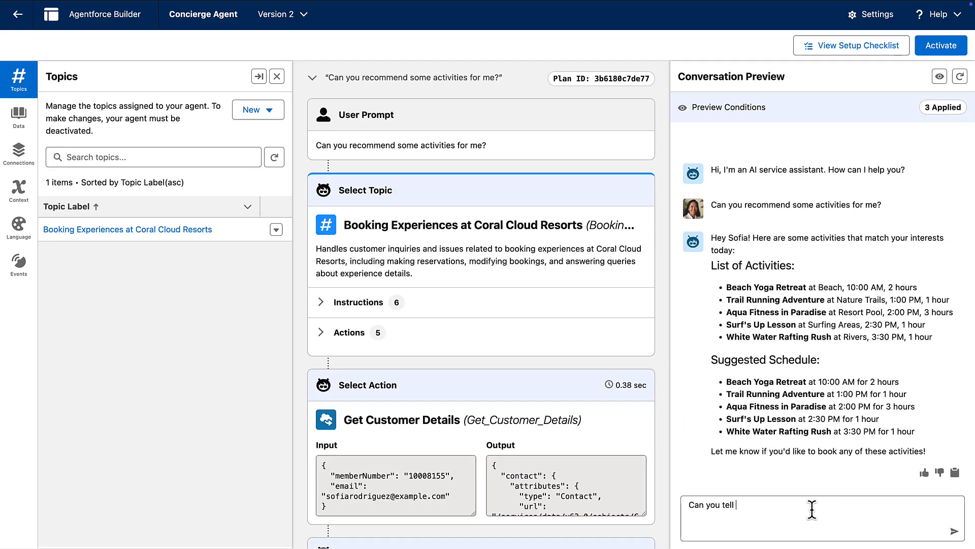
Ask the Concierge Agent to tell more about the Beach Yoga activity
text(me more about the Beach Y)
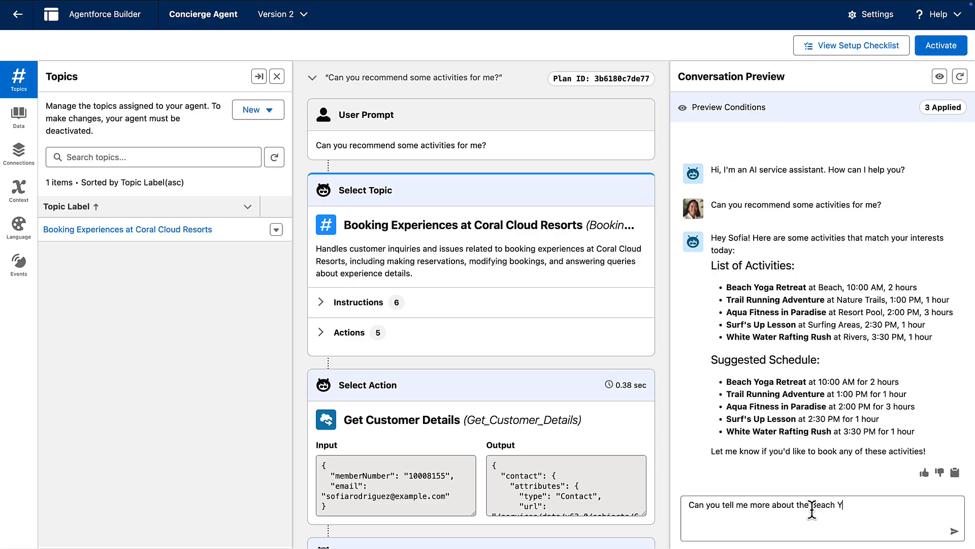